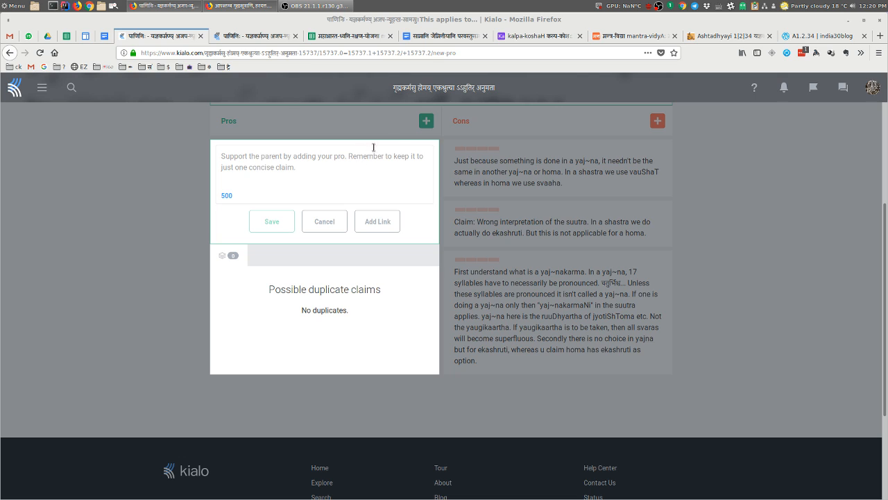
{"action": "mouse_move", "coordinate": [485, 140]}
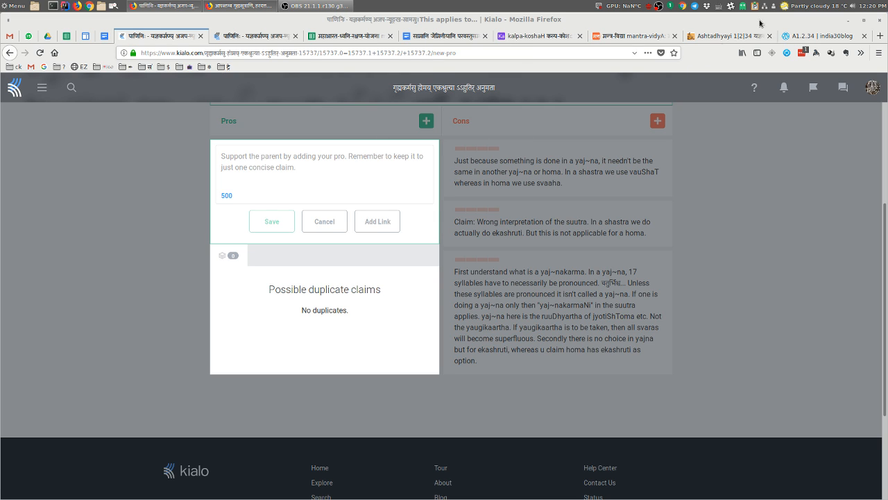
{"action": "mouse_move", "coordinate": [722, 8]}
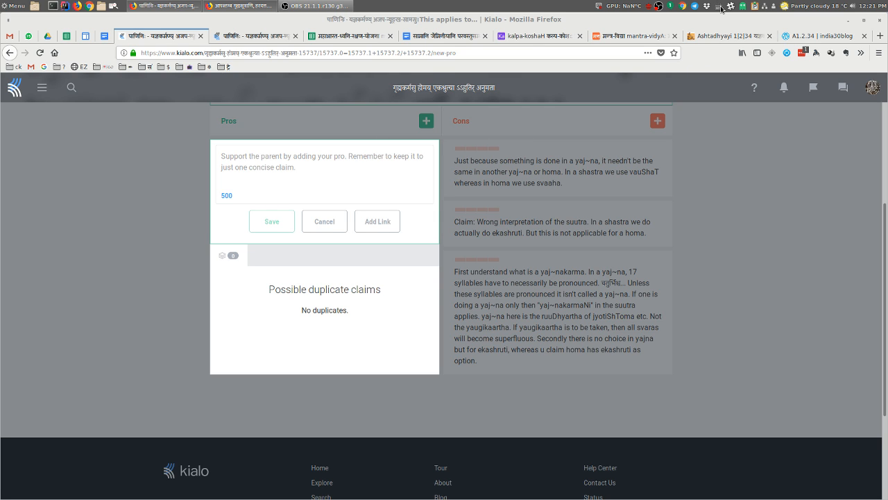
Bring up the fcitx input-method list from the tray to choose Devanagari transliteration.
{"action": "left_click", "coordinate": [722, 5]}
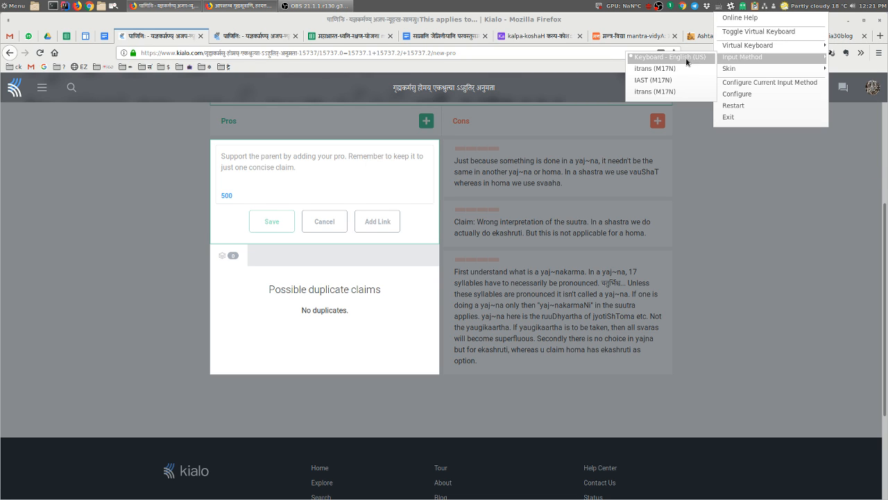
{"action": "mouse_move", "coordinate": [655, 69]}
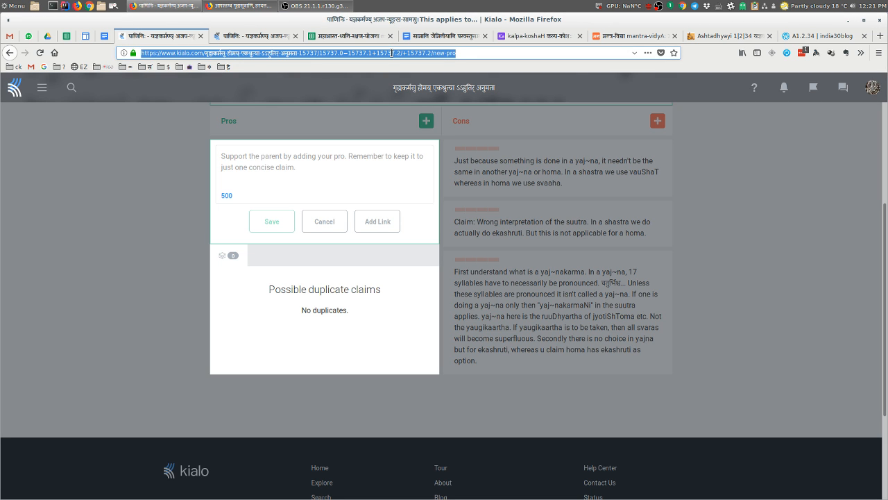
Enter देवनागरी by transliteration in the Firefox address bar, then move to the Gmail tab.
{"action": "type", "text": "d"}
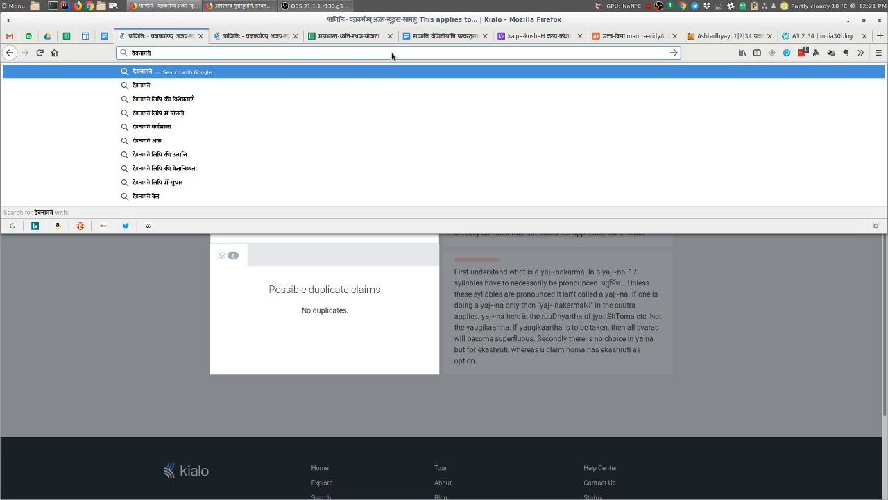
{"action": "left_click", "coordinate": [65, 36]}
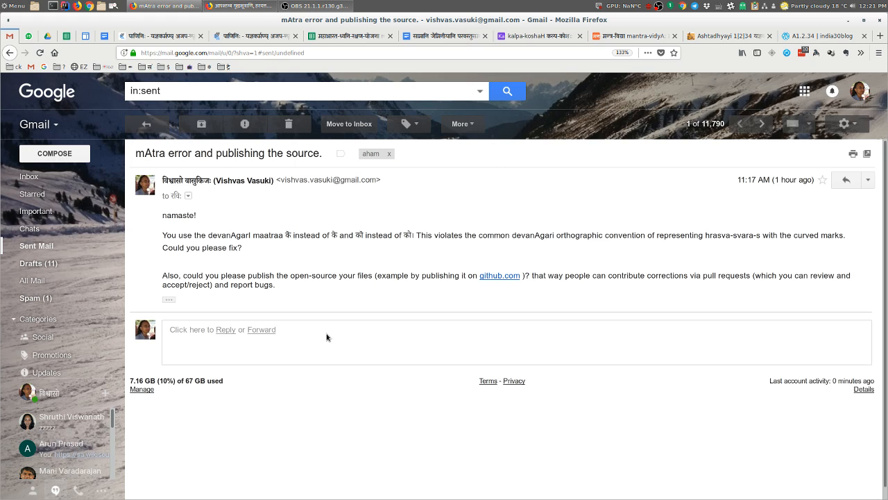
Reply to the mAtra error email and write देवनागरी in it via fcitx.
{"action": "left_click", "coordinate": [225, 331]}
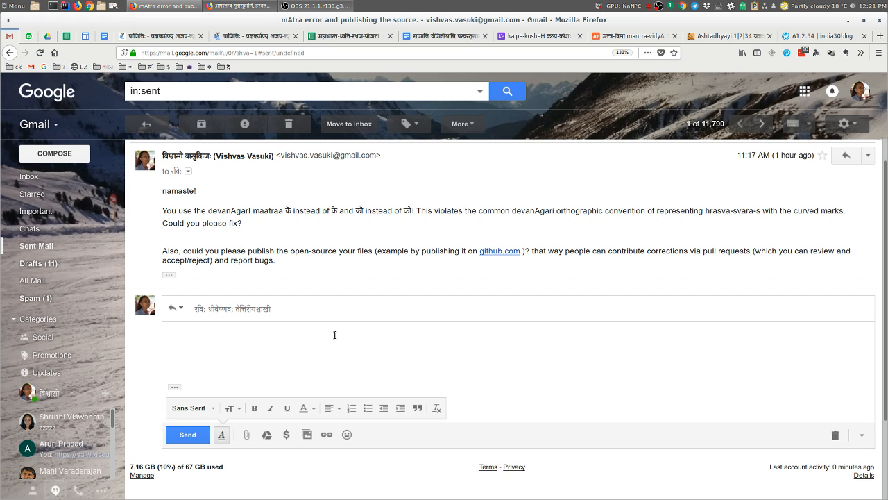
{"action": "type", "text": "देवनागरी"}
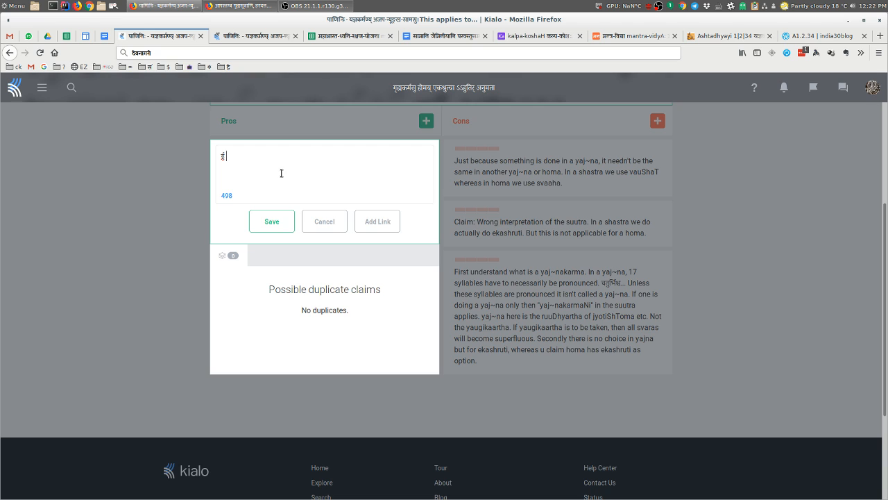
Clear the stray character and retry fcitx Devanagari typing in the pro-claim box, which fails.
{"action": "key", "text": "Backspace"}
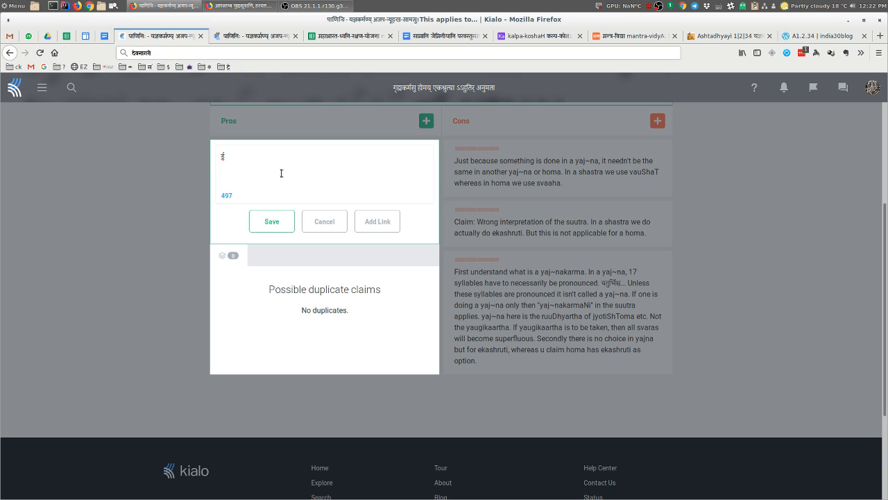
{"action": "left_click", "coordinate": [224, 156]}
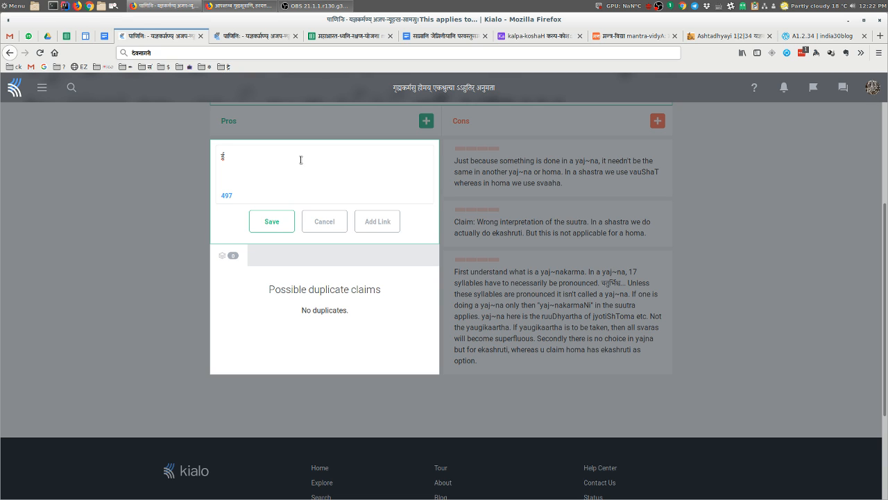
{"action": "left_click", "coordinate": [225, 155]}
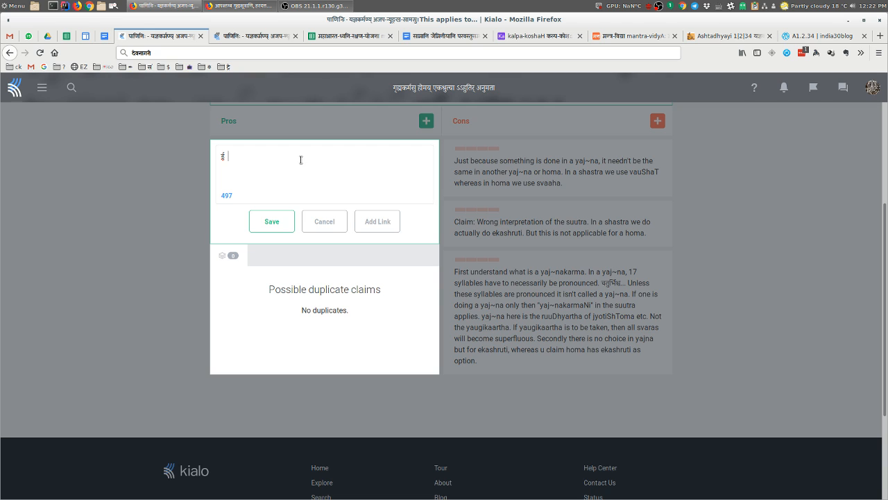